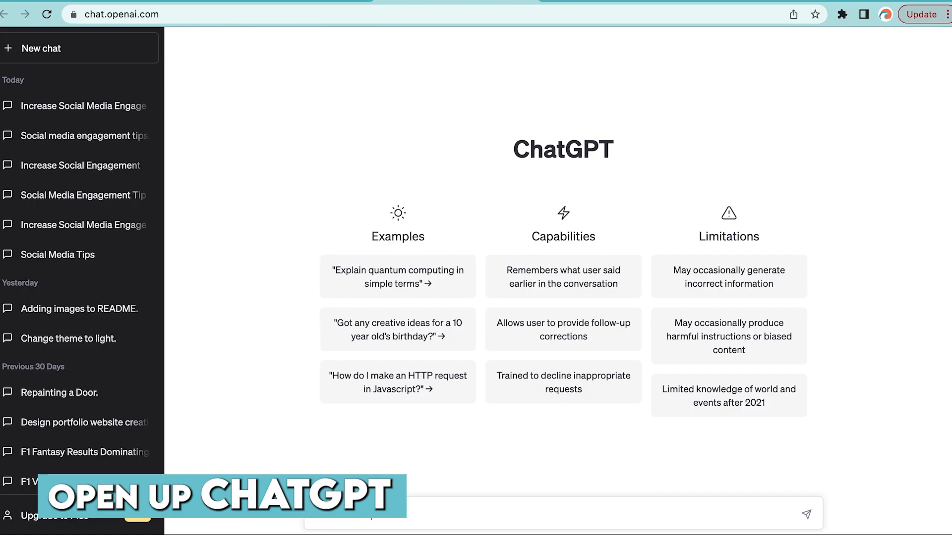
# Ask ChatGPT to 'write 15 short tips to increase social media engagement' and send it
pyautogui.write('write 15 short tips to increase social media')
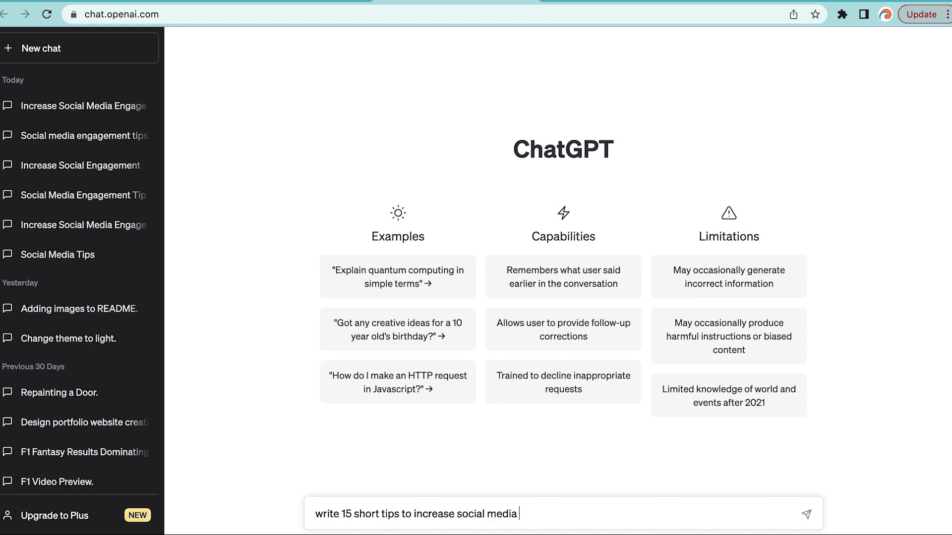
pyautogui.write('engagement')
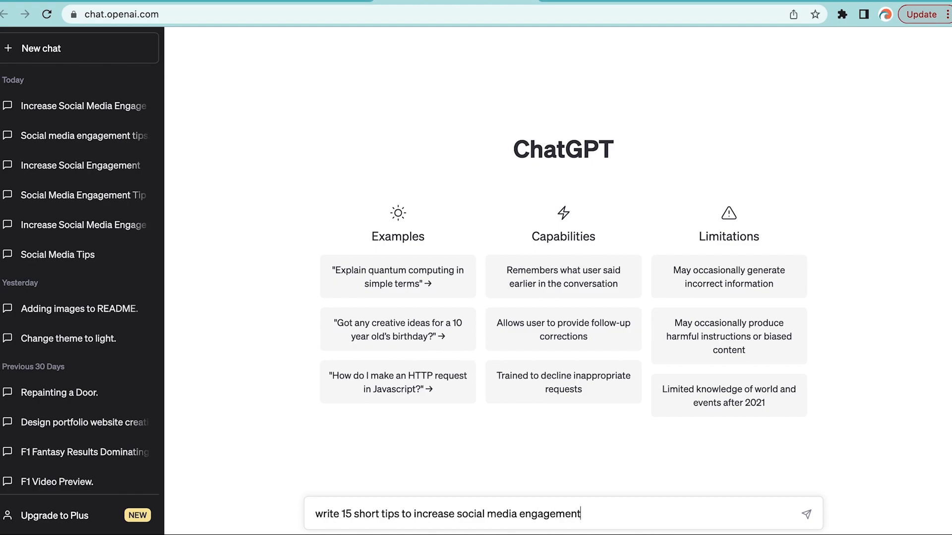
pyautogui.click(805, 515)
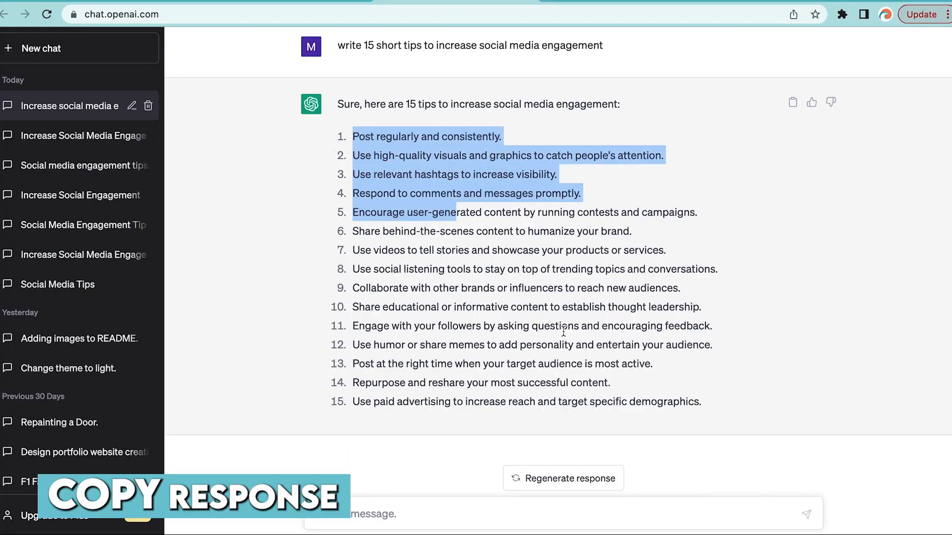
# Create a sheet via sheets.new, paste the tips into column A and name it 'Social media tips'
pyautogui.write('sheets.new')
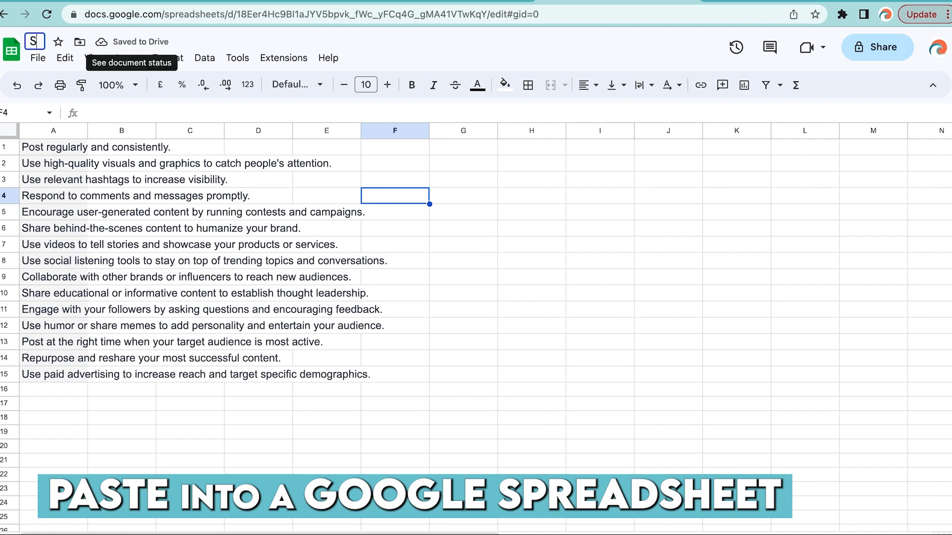
pyautogui.write('Social media tips')
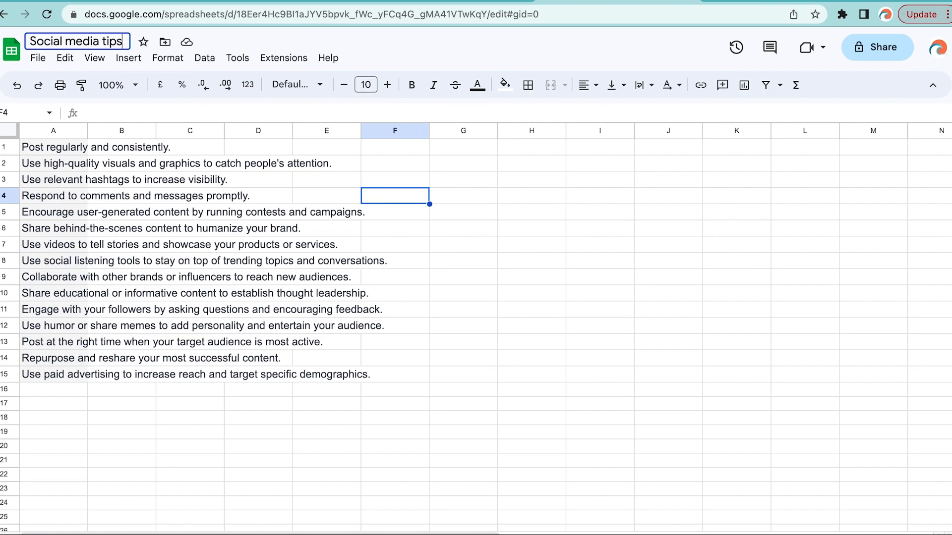
pyautogui.click(38, 57)
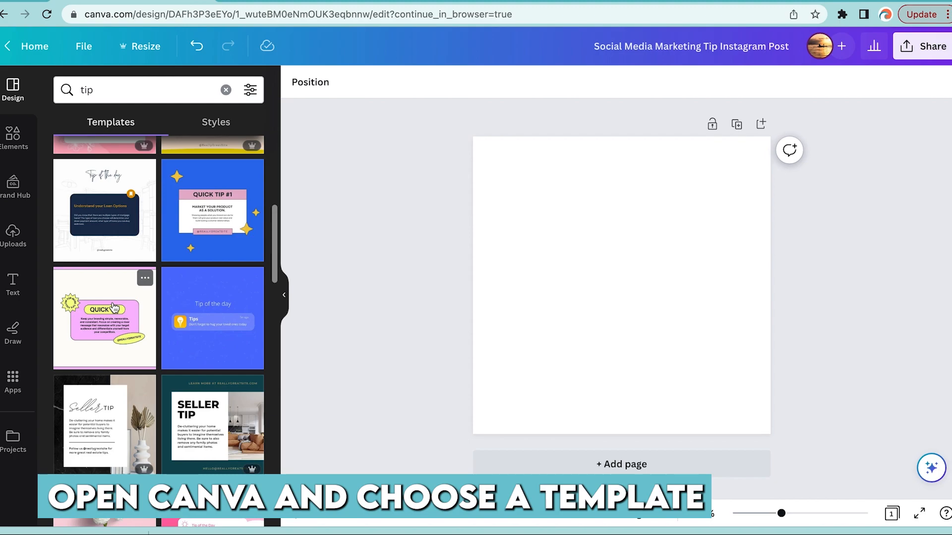
# Apply the pink Quick Tip template and search the Apps panel for 'bulk'
pyautogui.click(104, 318)
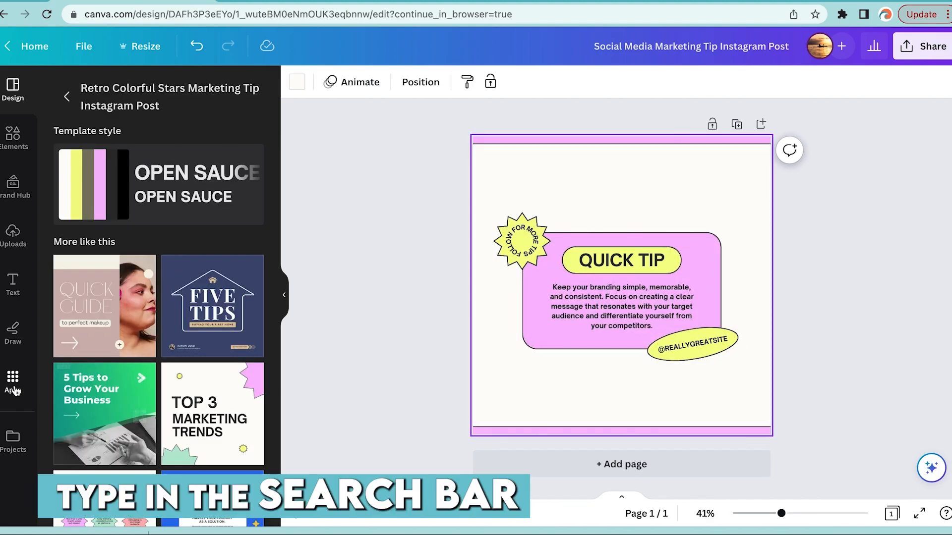
pyautogui.click(11, 380)
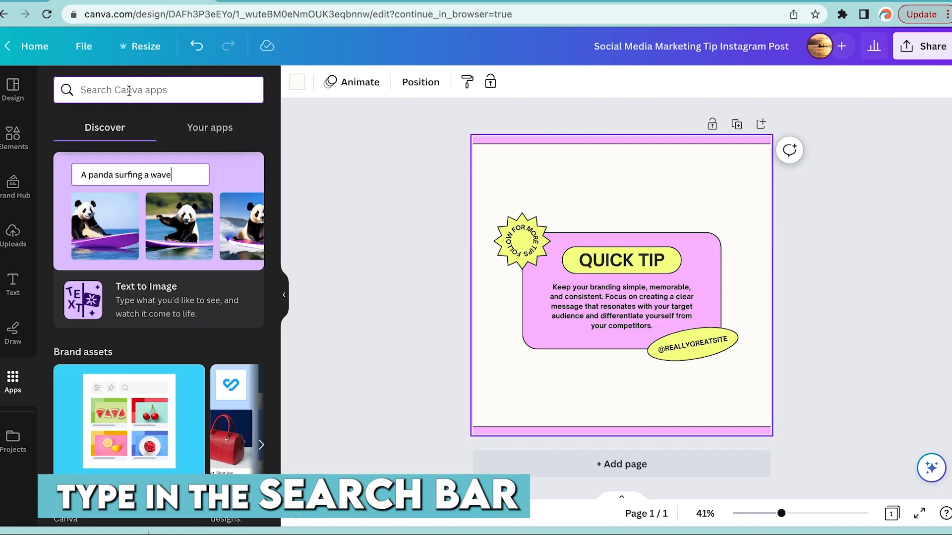
pyautogui.write('bulk')
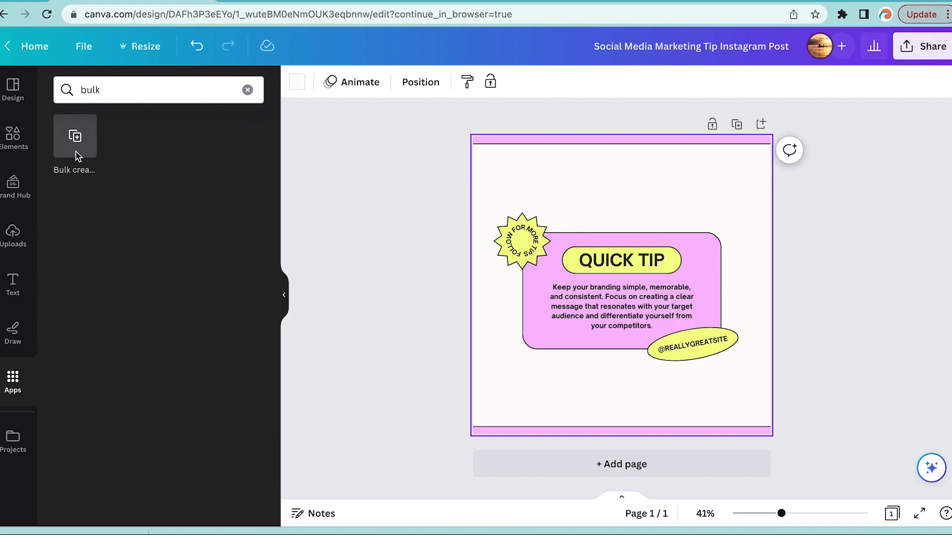
# Upload 'Social media tips - Sheet1.csv' from Downloads into Bulk create
pyautogui.click(74, 136)
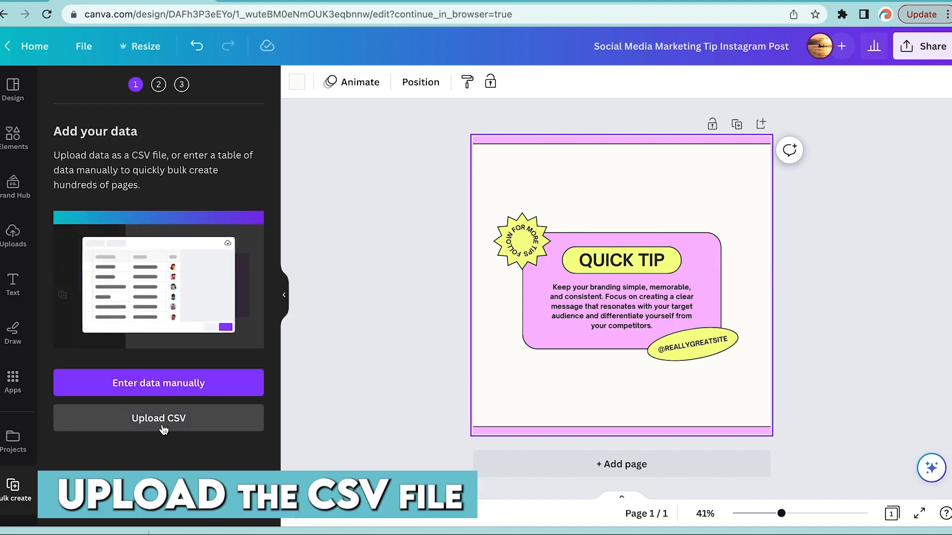
pyautogui.click(159, 419)
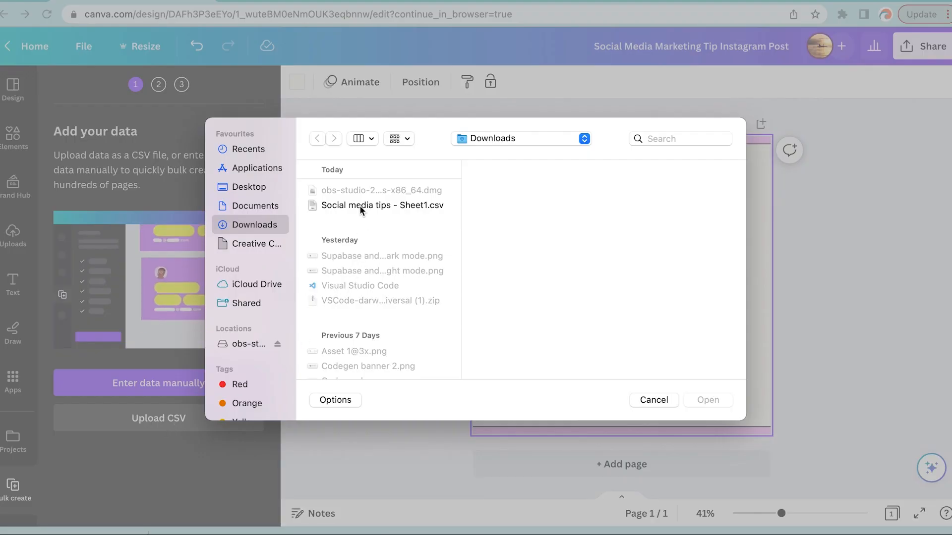
pyautogui.click(380, 206)
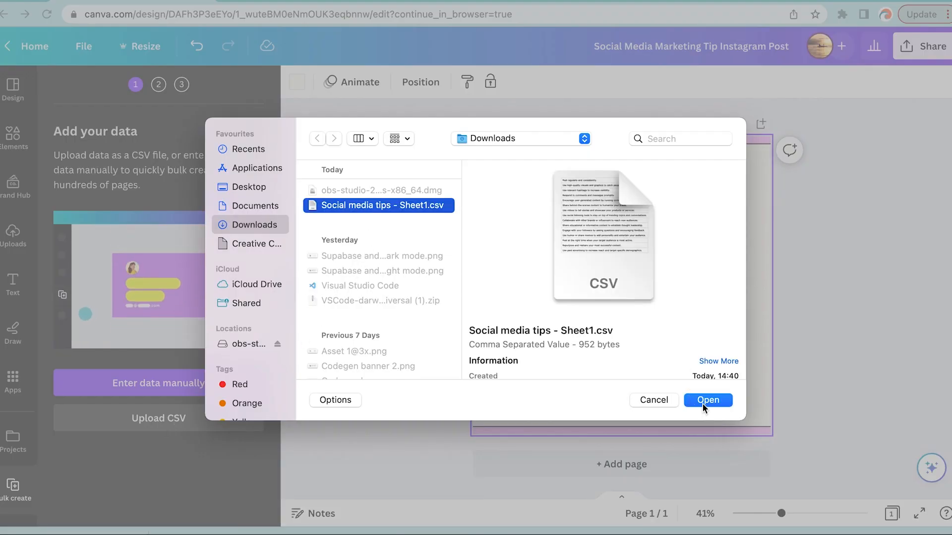
pyautogui.click(707, 399)
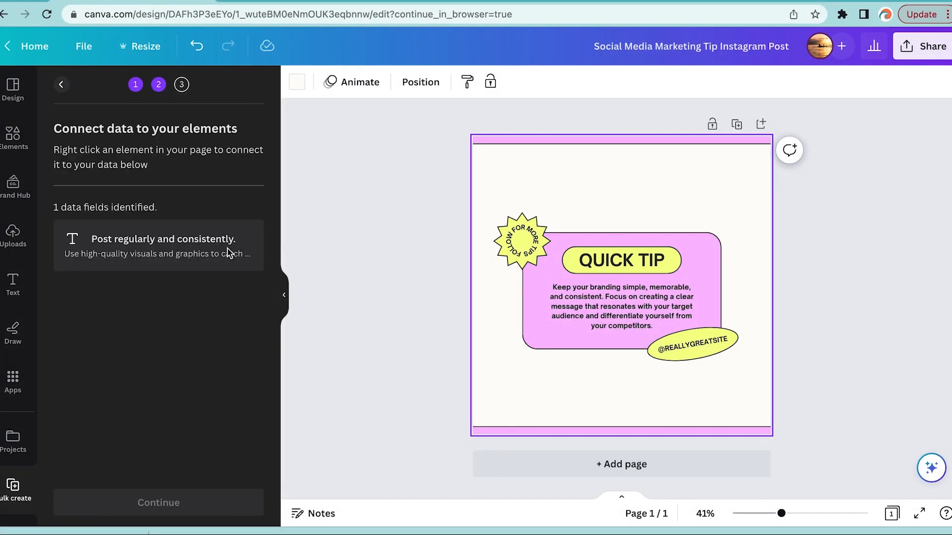
# Connect the tip paragraph to the CSV data field and select all 14 rows
pyautogui.click(621, 307)
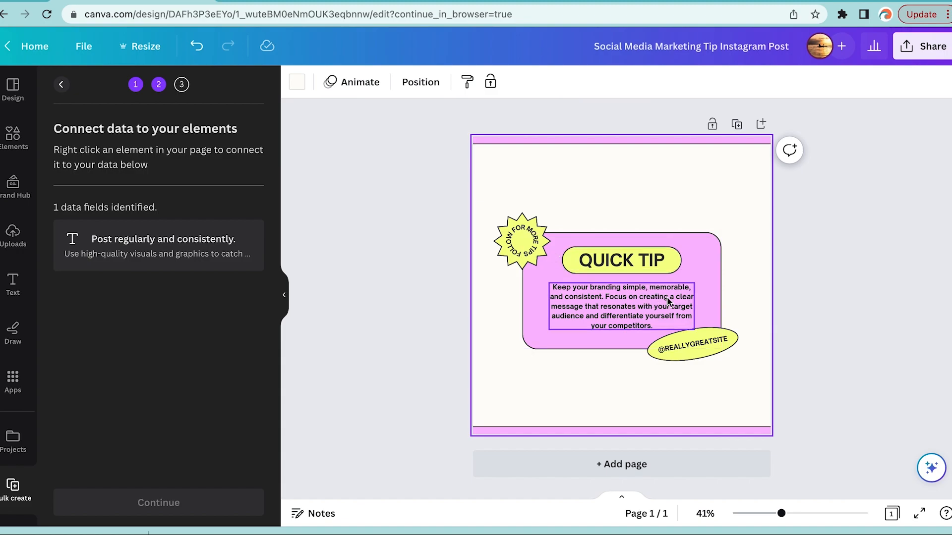
pyautogui.rightClick(619, 305)
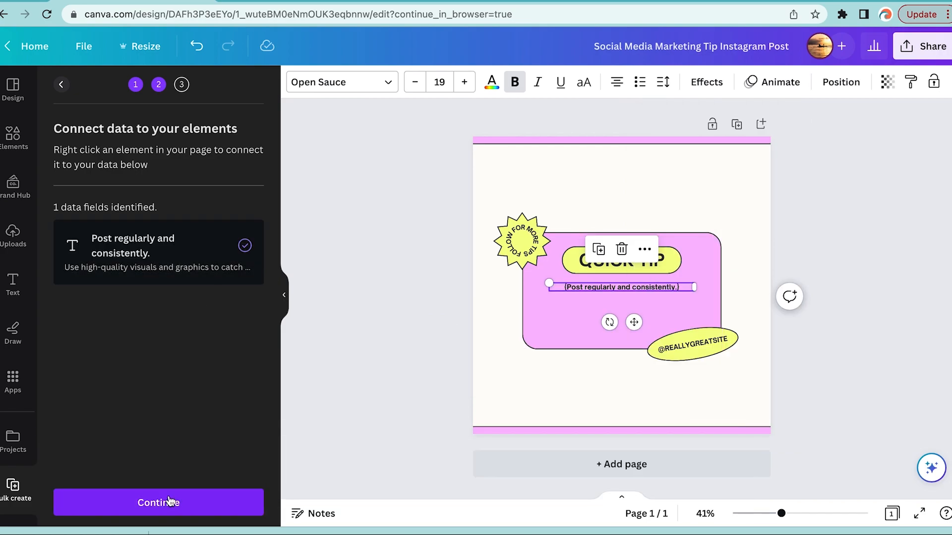
pyautogui.click(158, 503)
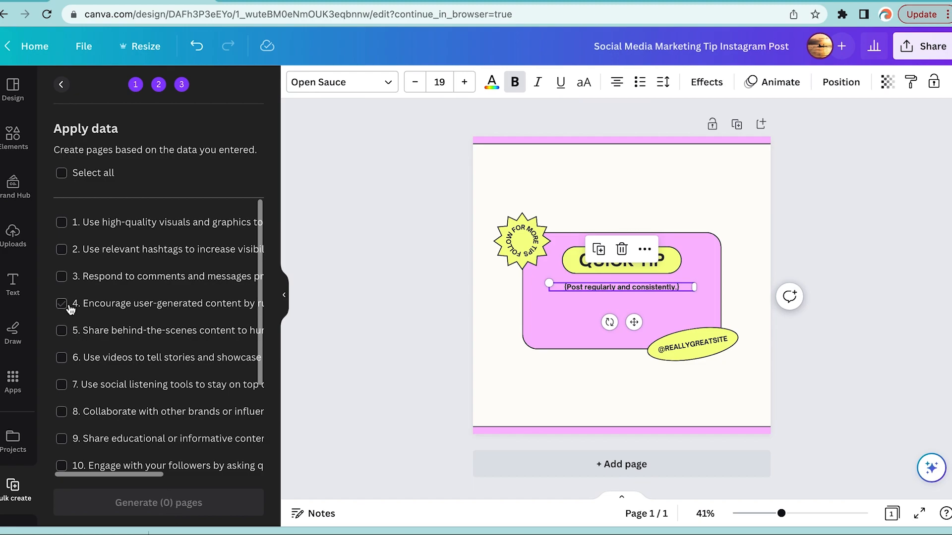
pyautogui.click(60, 173)
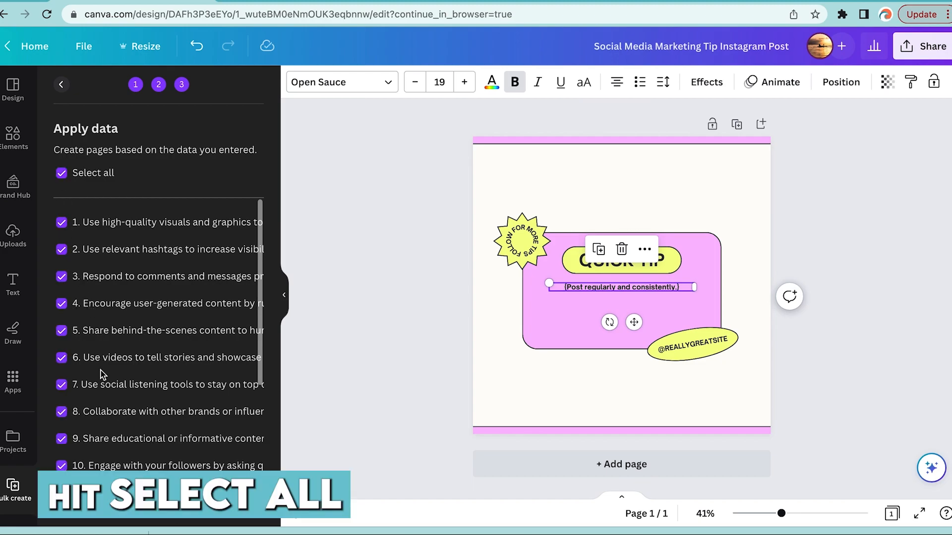
pyautogui.scroll(-3)
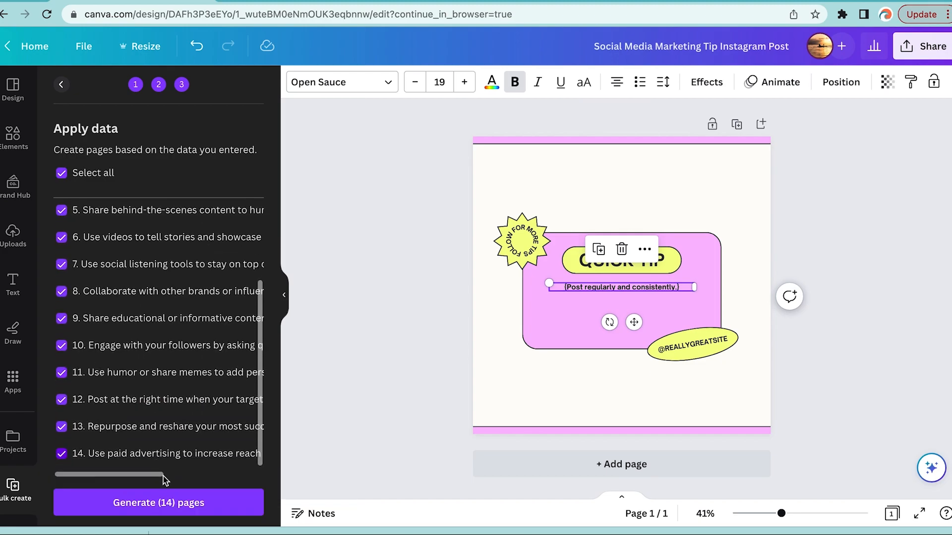
# Generate the 14 tip pages and scroll through to the last, about paid advertising
pyautogui.click(158, 503)
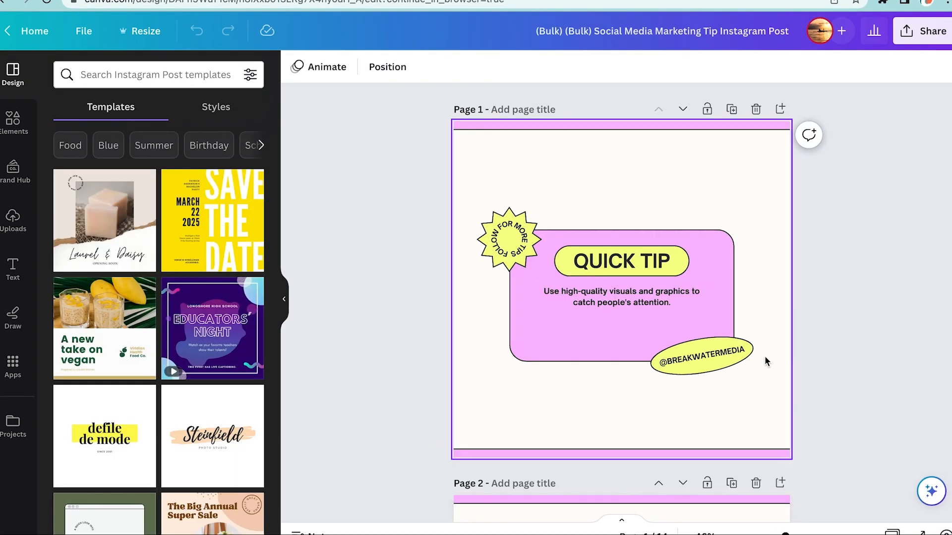
pyautogui.click(827, 293)
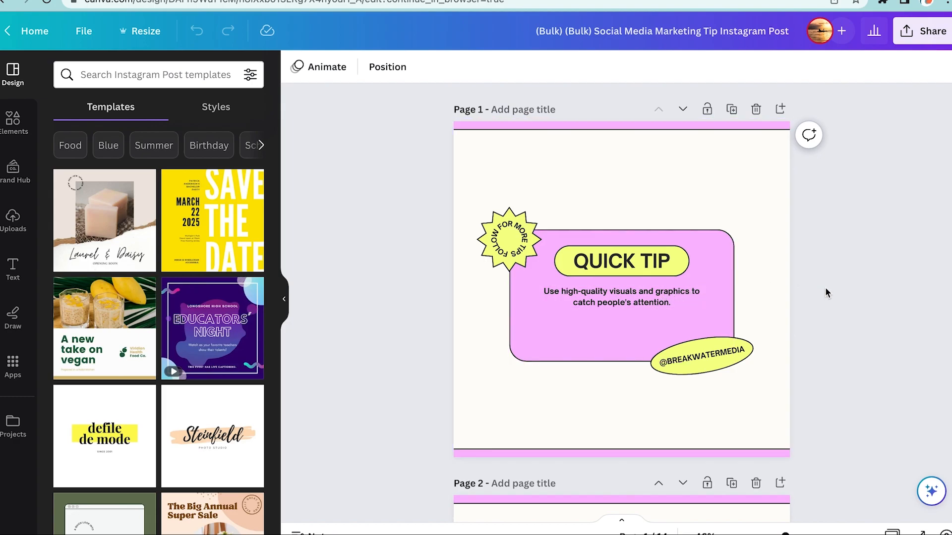
pyautogui.scroll(-3)
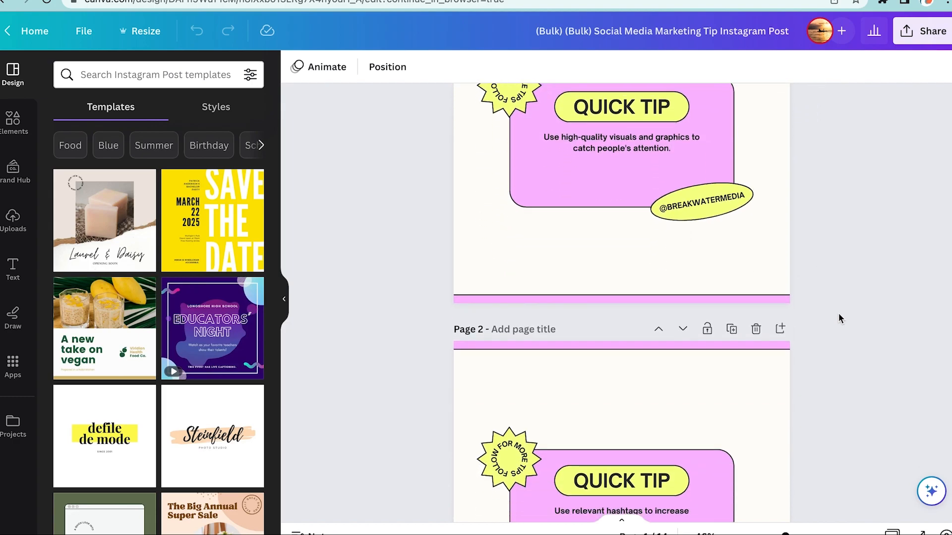
pyautogui.scroll(-3)
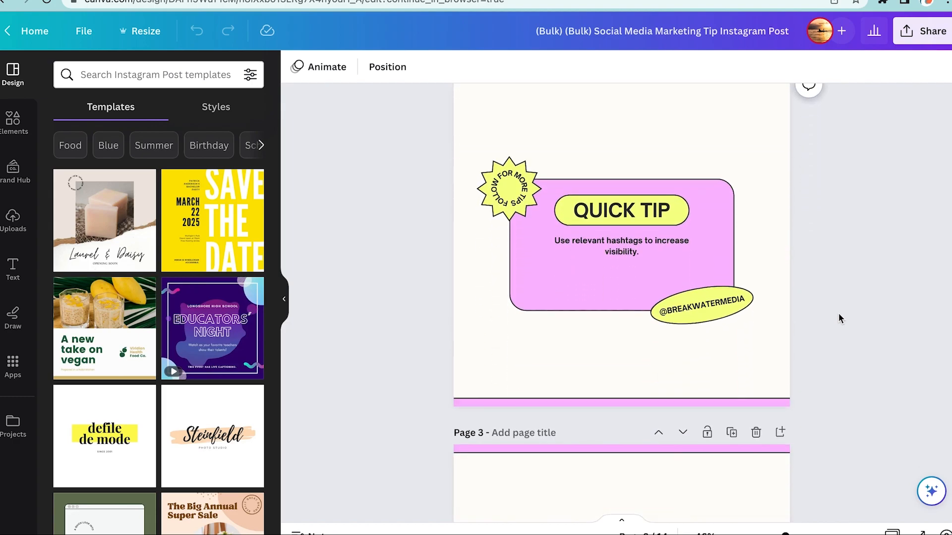
pyautogui.scroll(-3)
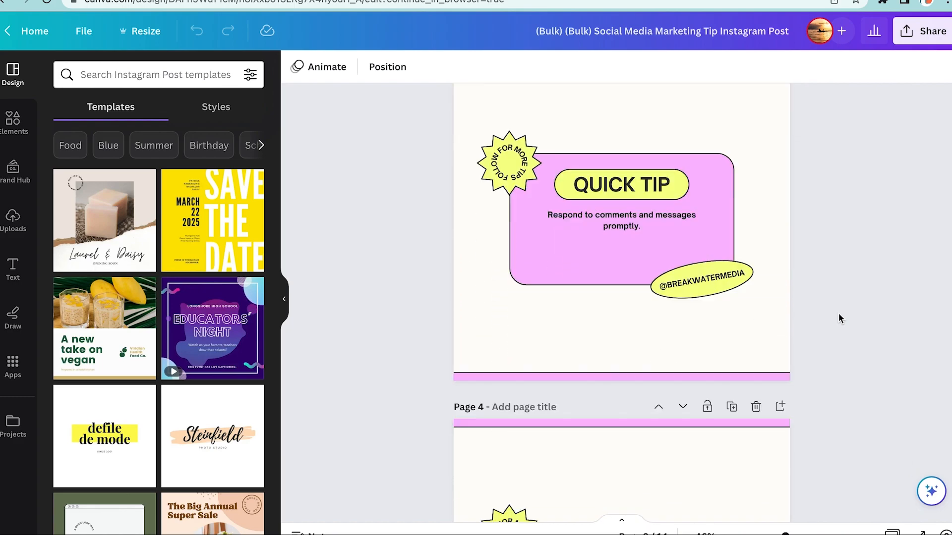
pyautogui.scroll(-3)
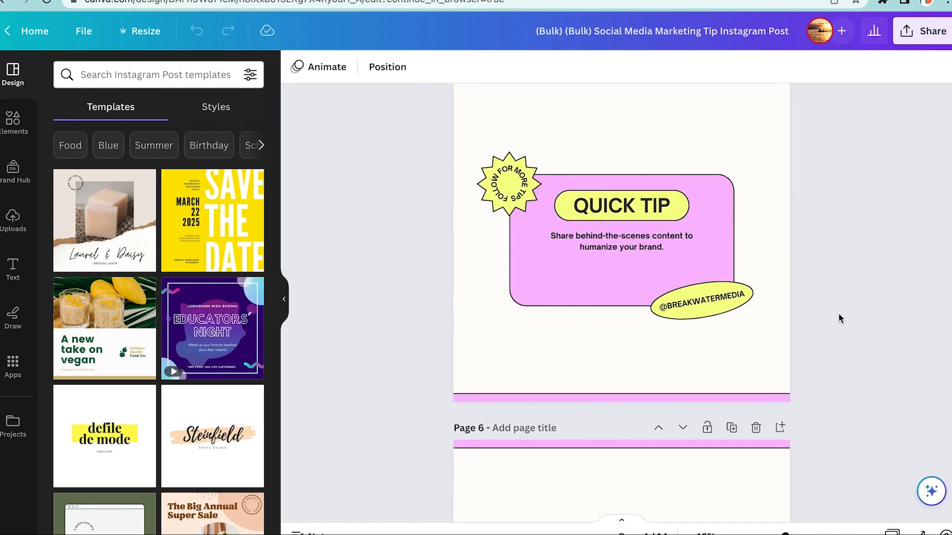
pyautogui.scroll(-3)
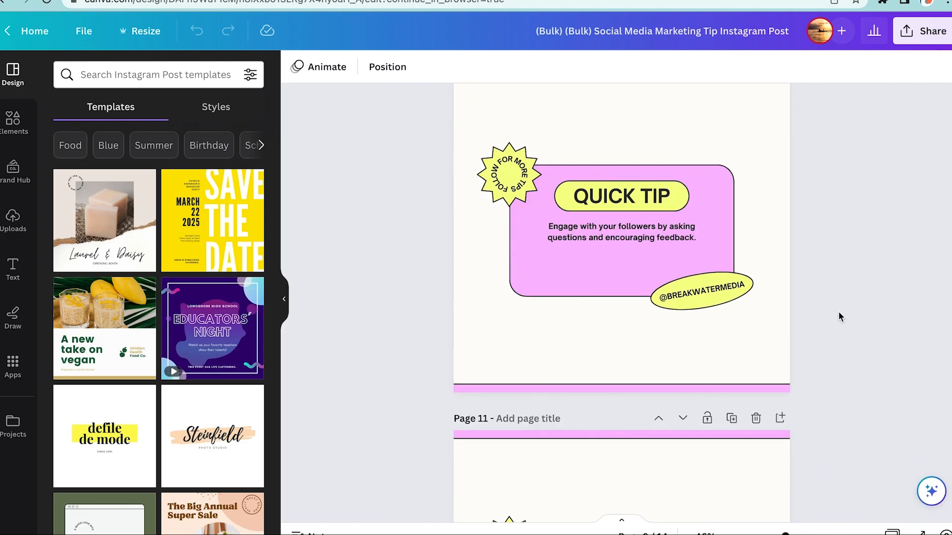
pyautogui.scroll(-3)
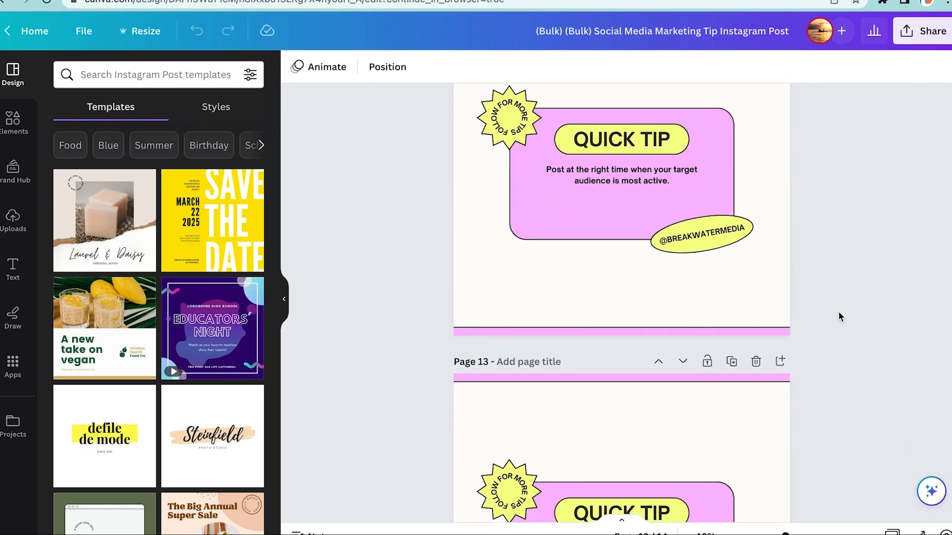
pyautogui.scroll(-3)
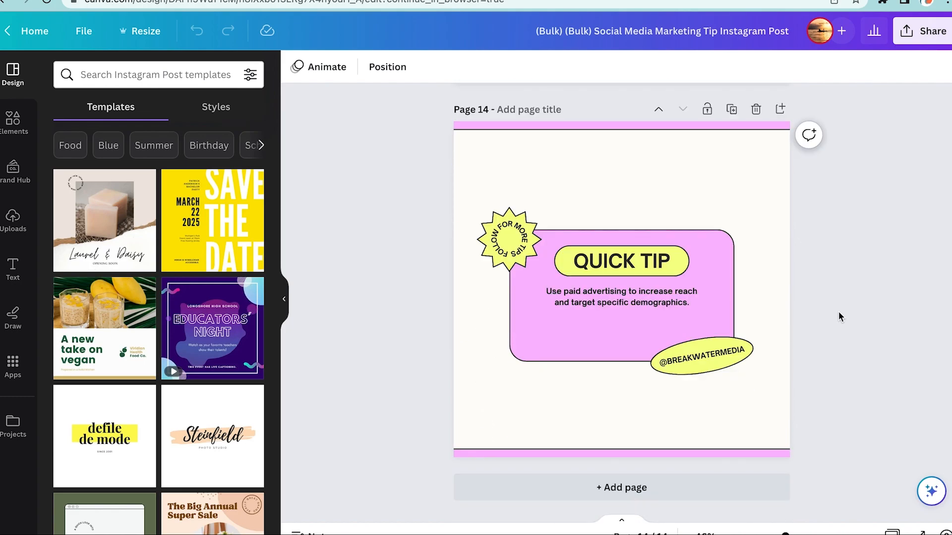